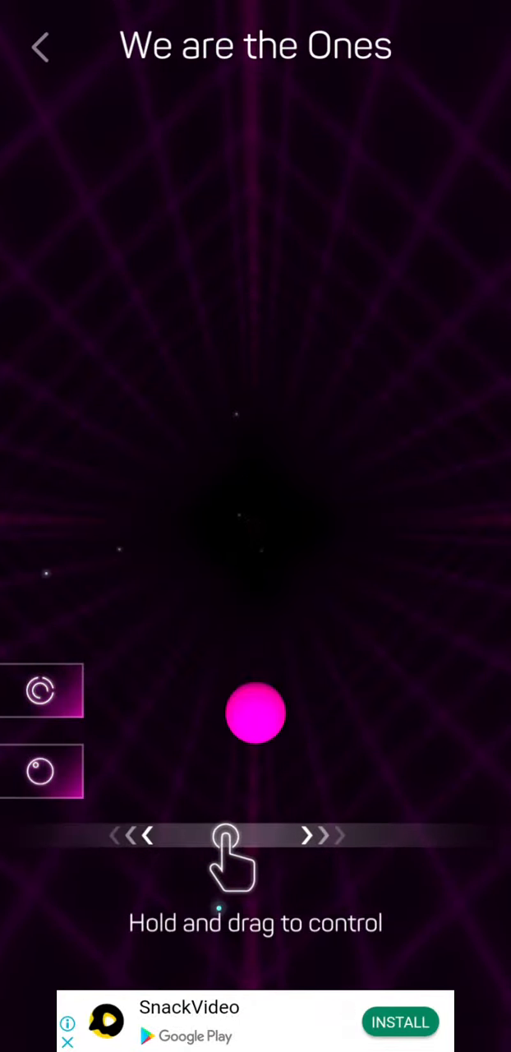
- Start 'We are the Ones' and guide the pink ball through the pink ring for 44 points
{"action": "left_click", "coordinate": [229, 856]}
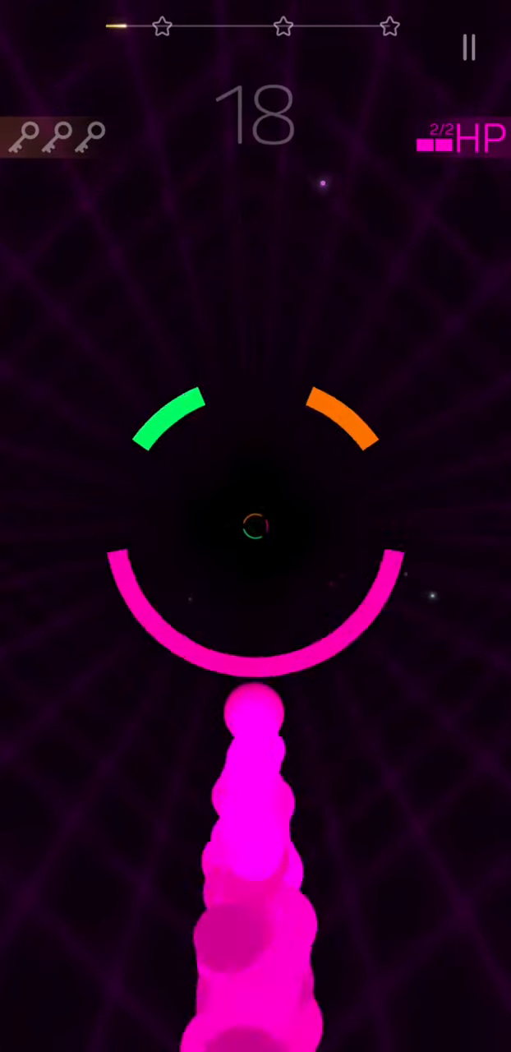
{"action": "left_click", "coordinate": [256, 528]}
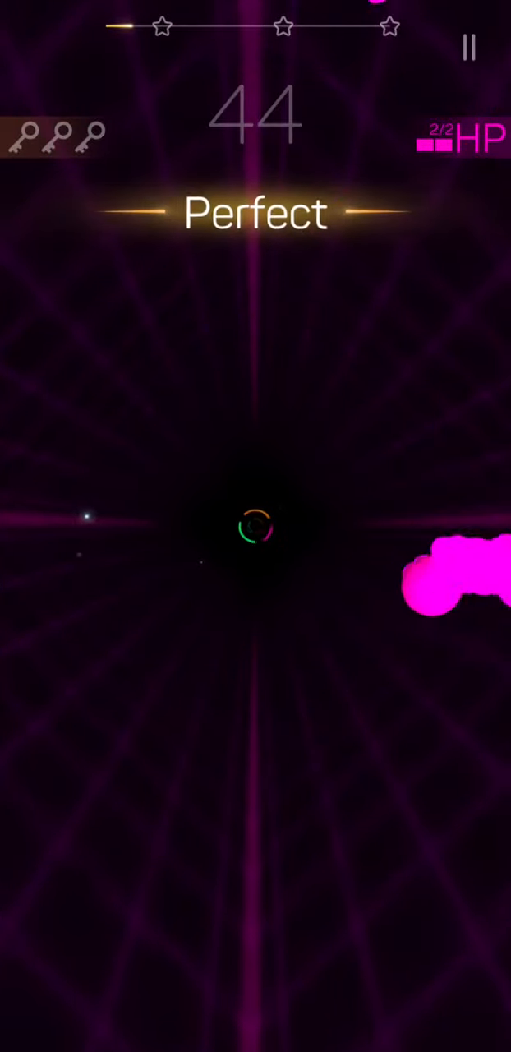